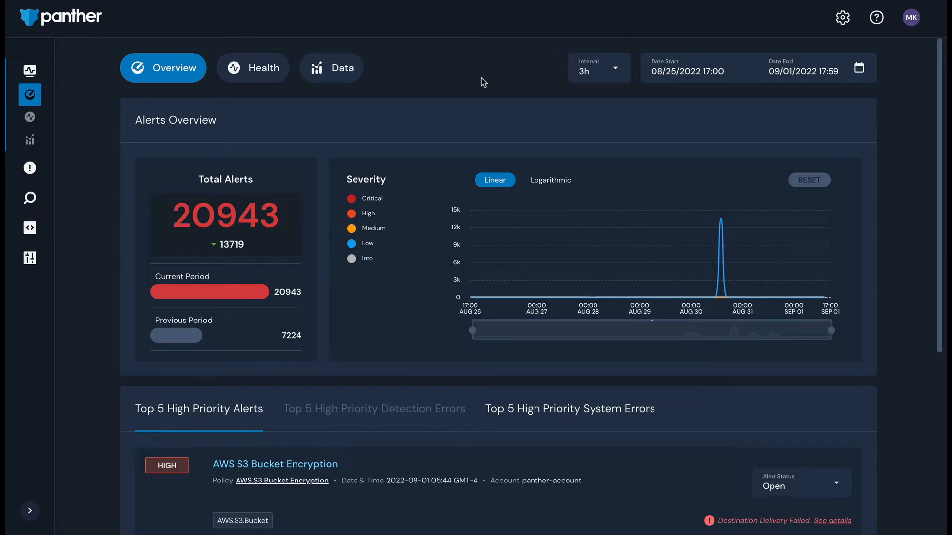
{"action": "mouse_move", "coordinate": [60, 107]}
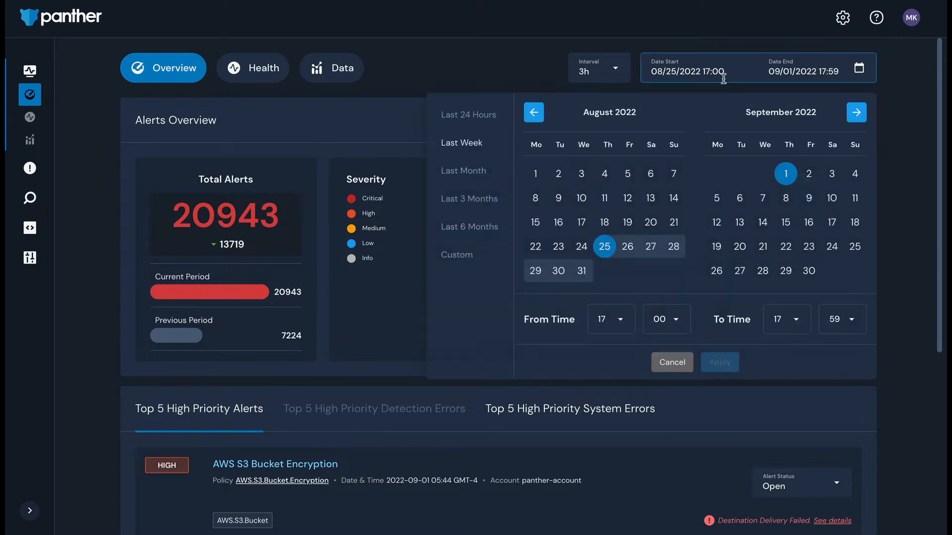
{"action": "mouse_move", "coordinate": [725, 41]}
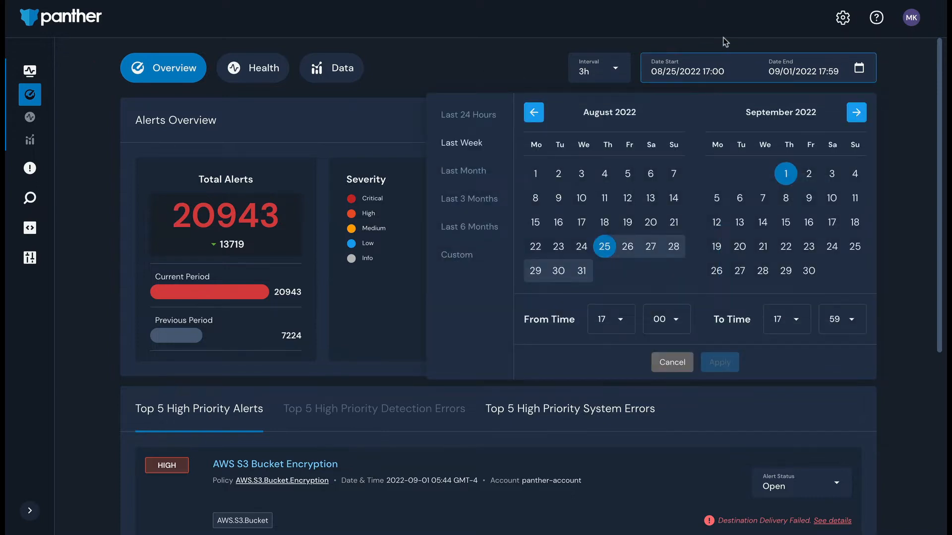
{"action": "mouse_move", "coordinate": [506, 69]}
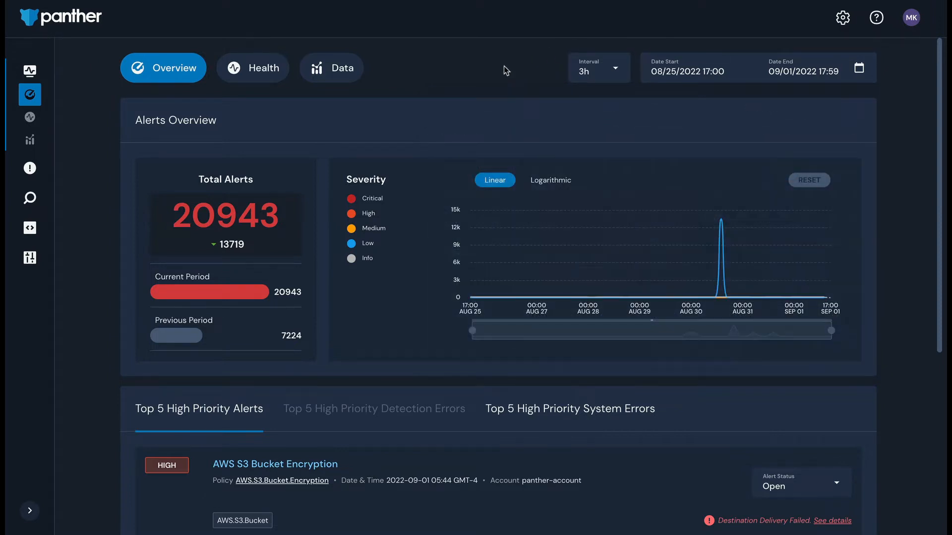
{"action": "mouse_move", "coordinate": [474, 165]}
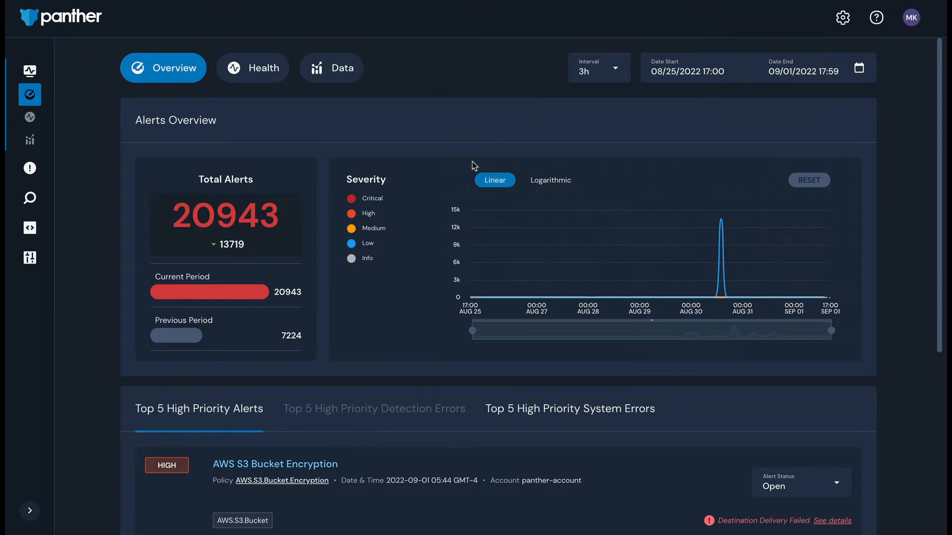
Step: View the FriendlyDetection rule details, then return to the alerts overview dashboard
{"action": "scroll", "scroll_direction": "down", "scroll_amount": 3}
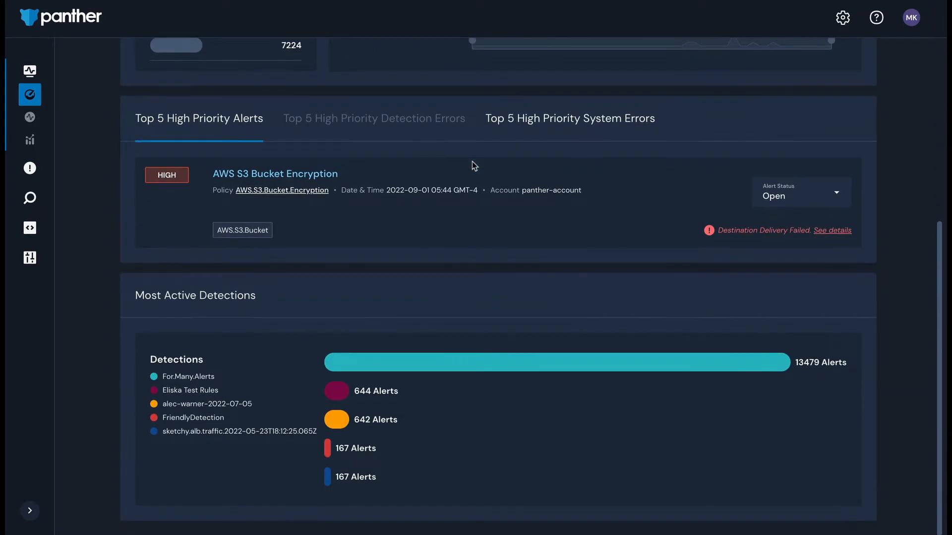
{"action": "mouse_move", "coordinate": [581, 295]}
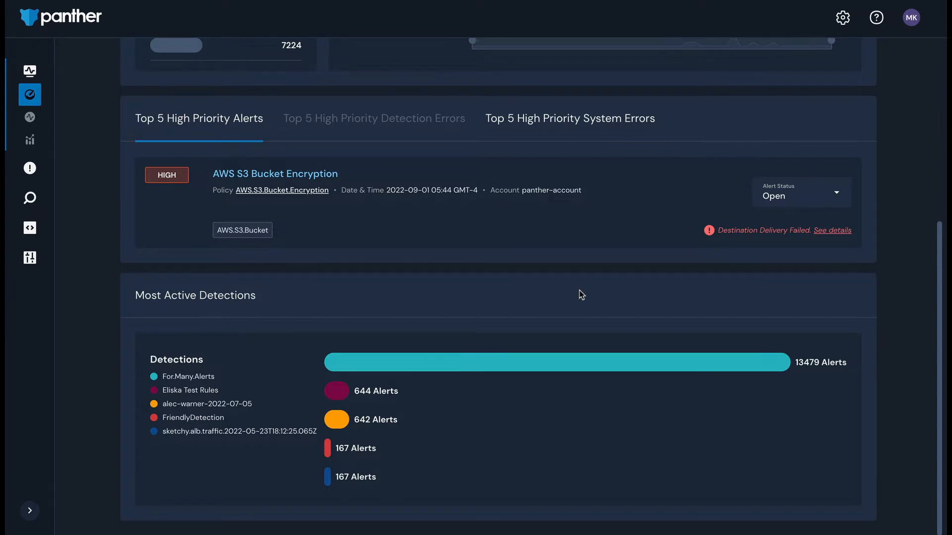
{"action": "left_click", "coordinate": [191, 417]}
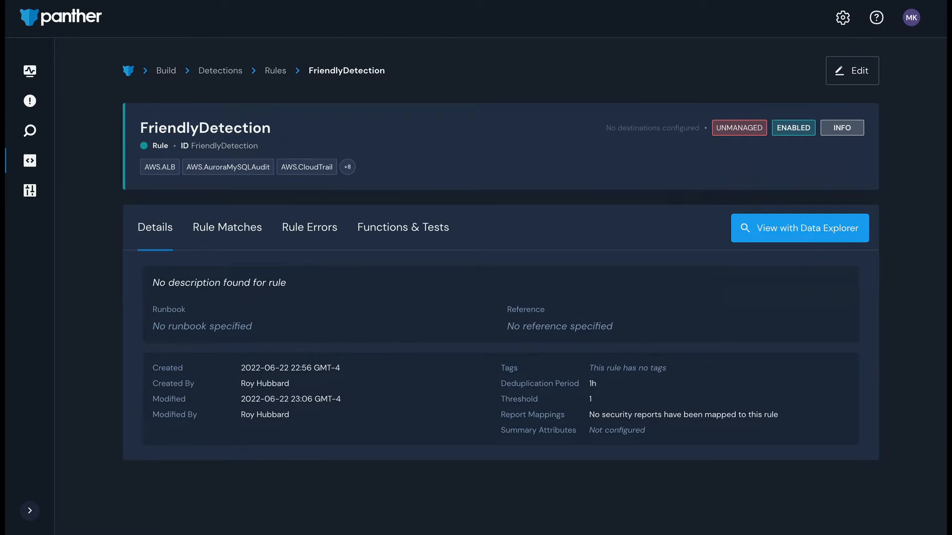
{"action": "left_click", "coordinate": [29, 71]}
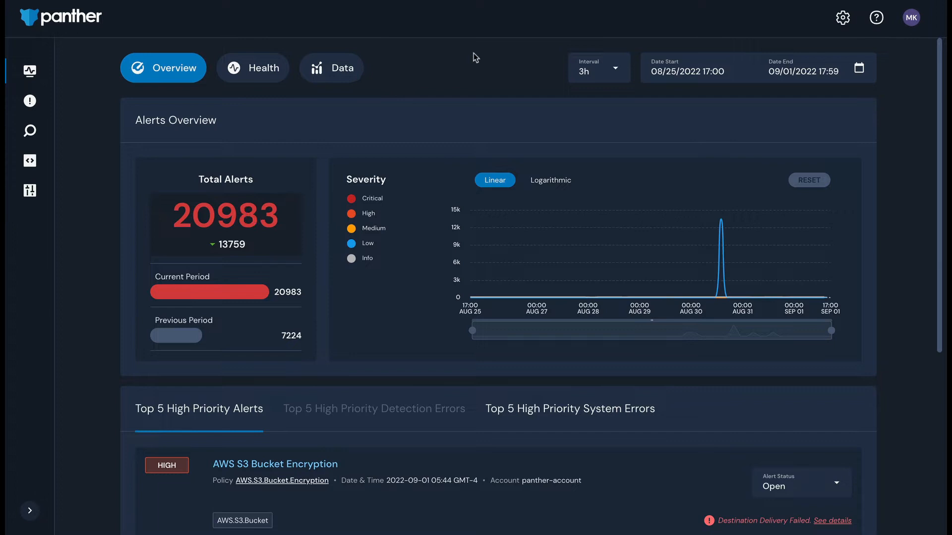
Step: Check the dashboard's Health view, then scroll through the Data view's event and storage metrics
{"action": "left_click", "coordinate": [253, 67]}
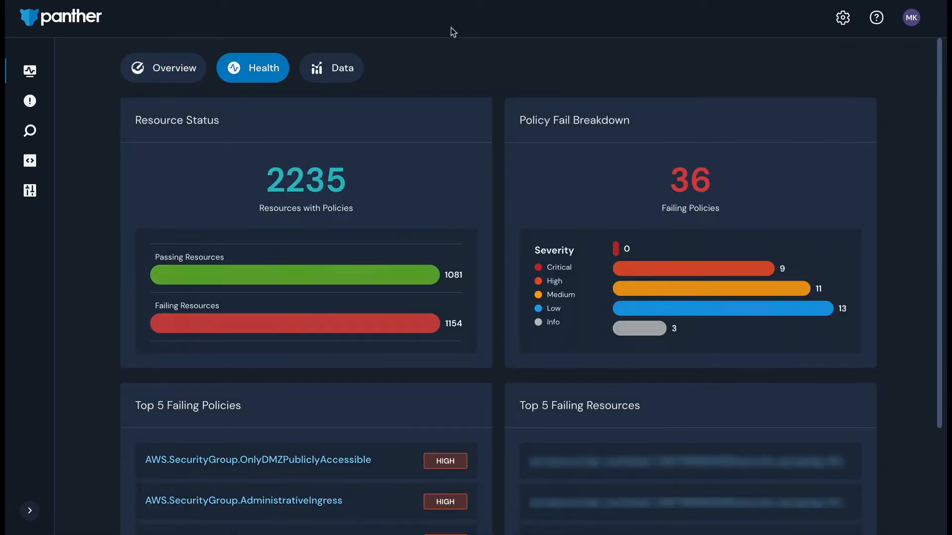
{"action": "left_click", "coordinate": [331, 68]}
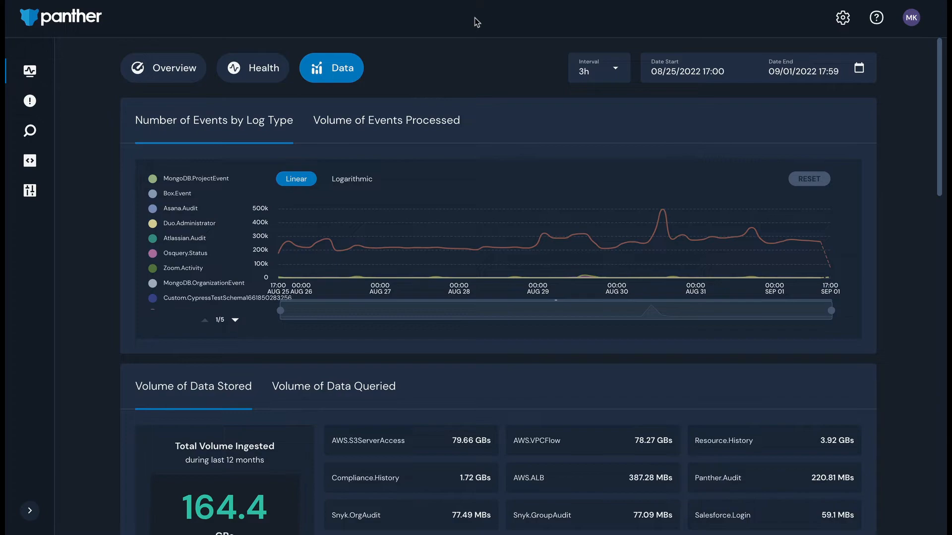
{"action": "scroll", "scroll_direction": "down", "scroll_amount": 3}
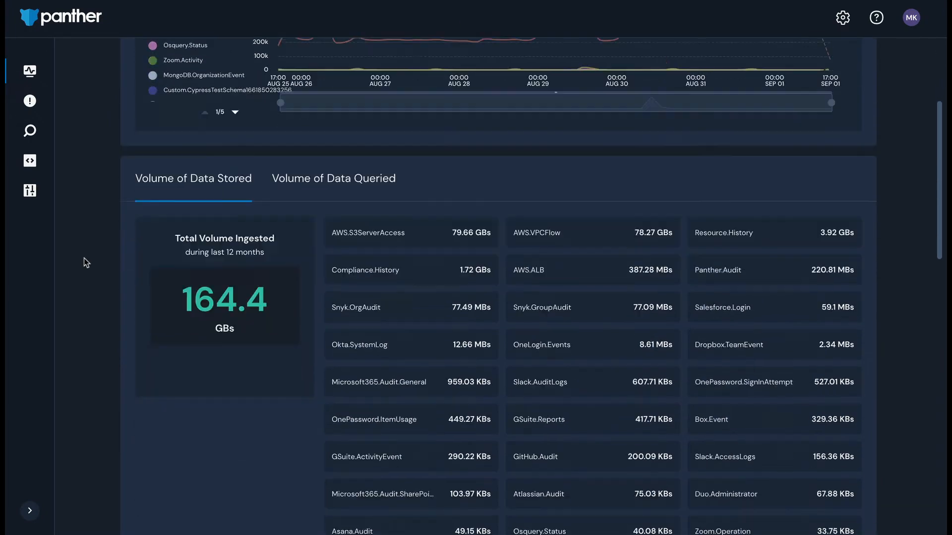
{"action": "scroll", "scroll_direction": "down", "scroll_amount": 3}
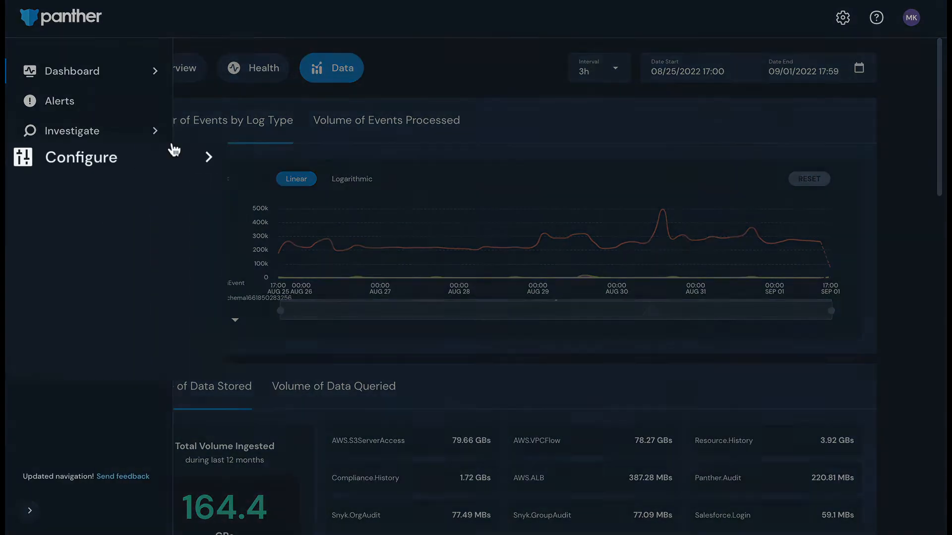
Step: Open Configure > Log Sources, view the JG Zoom Onboarding Test source, and return
{"action": "left_click", "coordinate": [82, 158]}
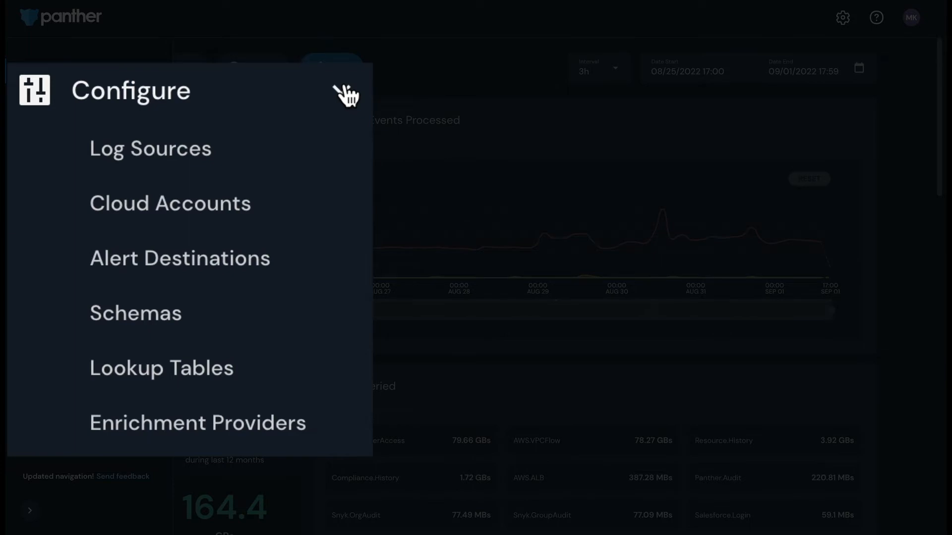
{"action": "left_click", "coordinate": [345, 96]}
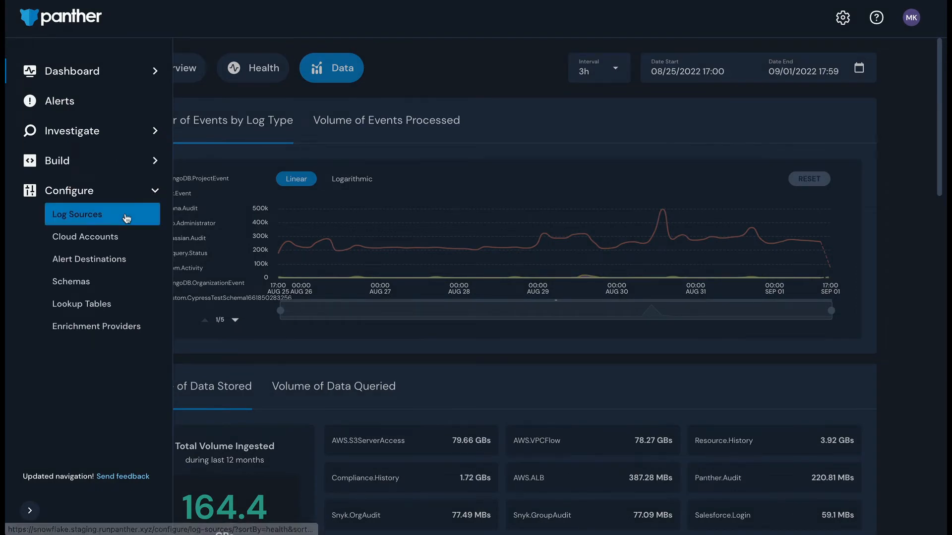
{"action": "left_click", "coordinate": [77, 213]}
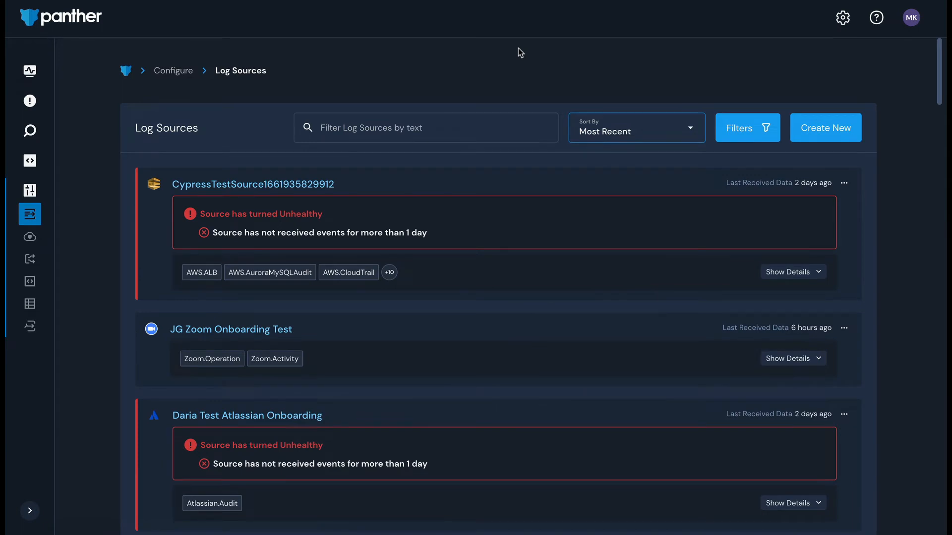
{"action": "left_click", "coordinate": [231, 329]}
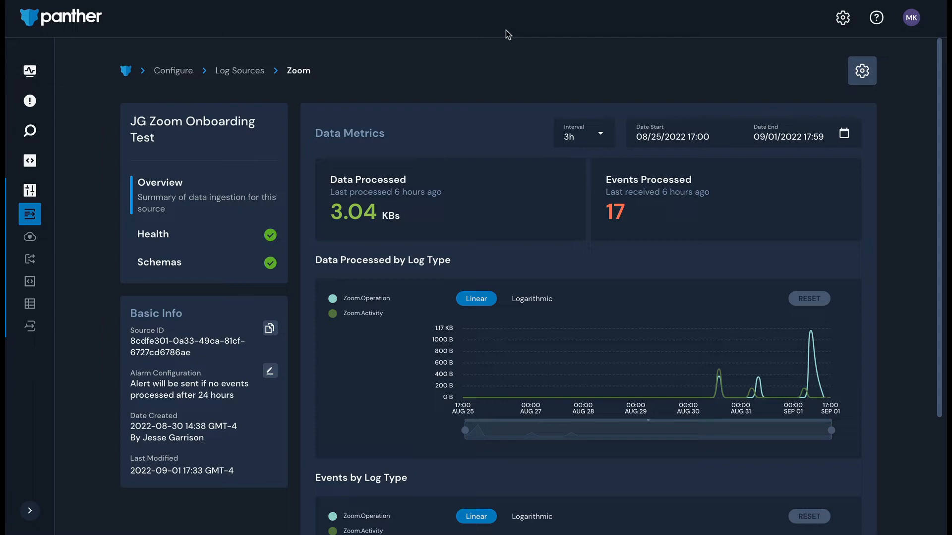
{"action": "mouse_move", "coordinate": [254, 79]}
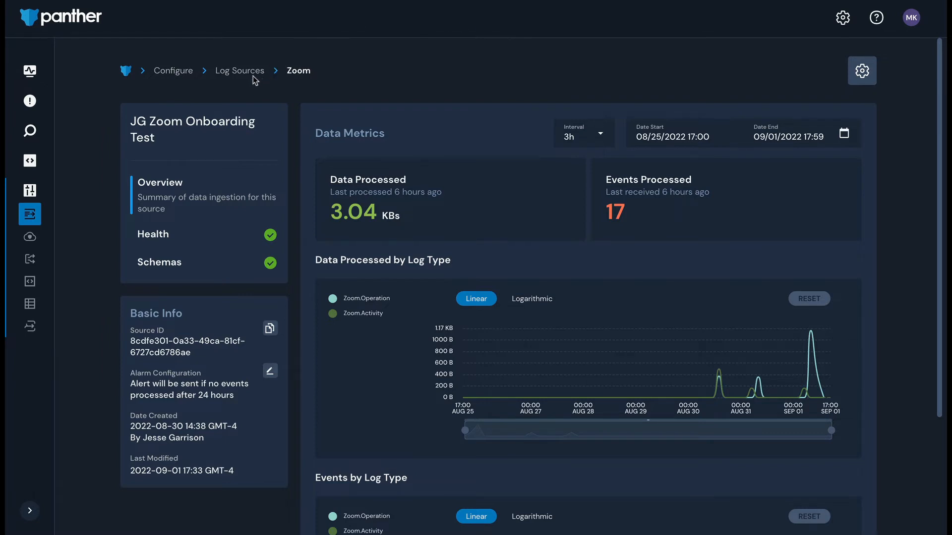
{"action": "left_click", "coordinate": [239, 70]}
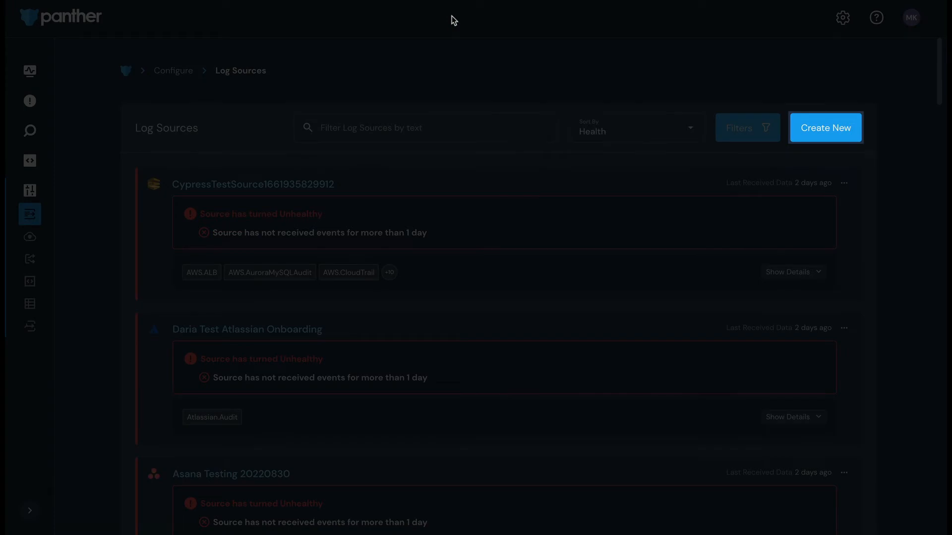
Step: Open Add New Source's transport and integration options, then show the Configure pages menu
{"action": "left_click", "coordinate": [825, 127]}
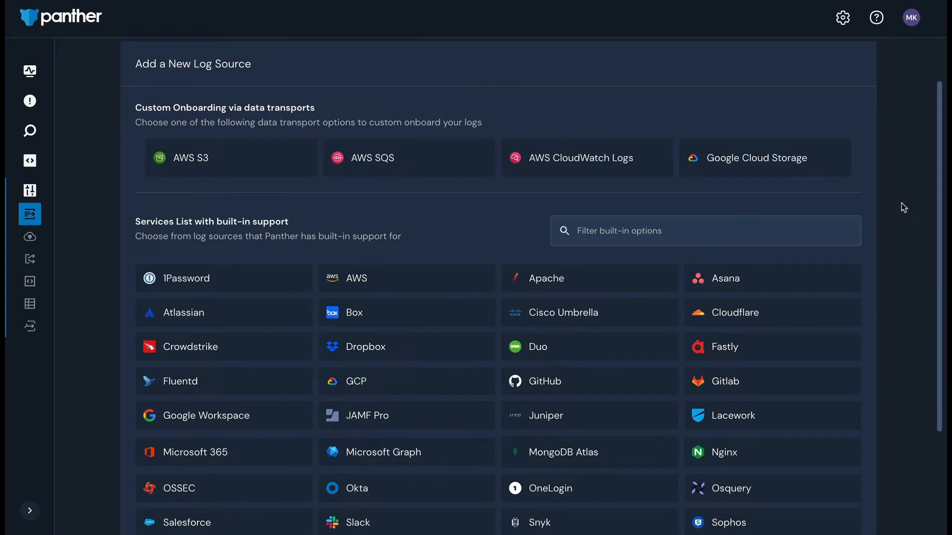
{"action": "scroll", "scroll_direction": "up", "scroll_amount": 3}
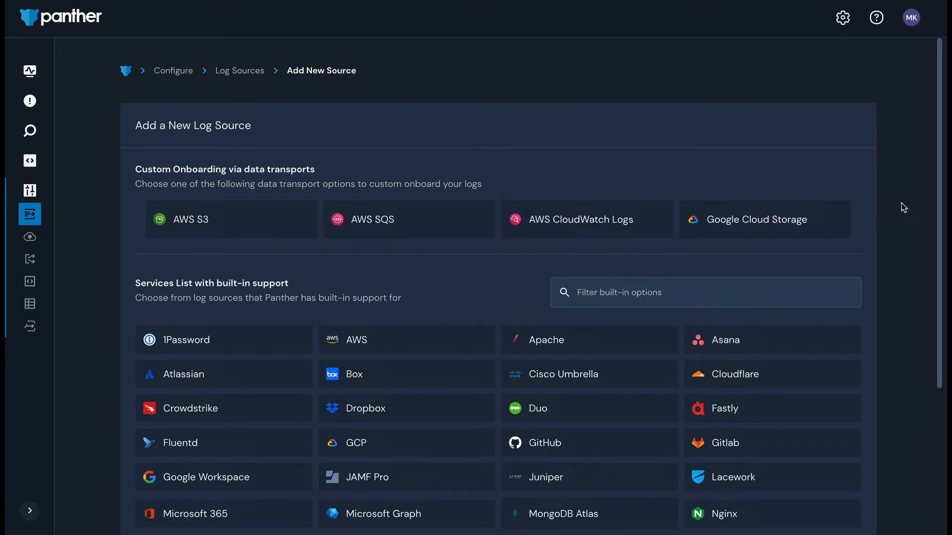
{"action": "mouse_move", "coordinate": [459, 166]}
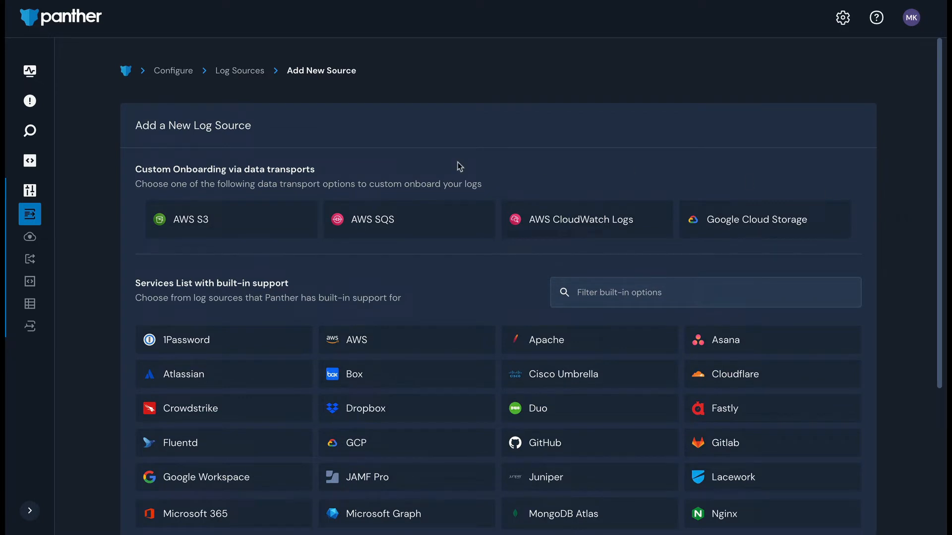
{"action": "left_click", "coordinate": [29, 189]}
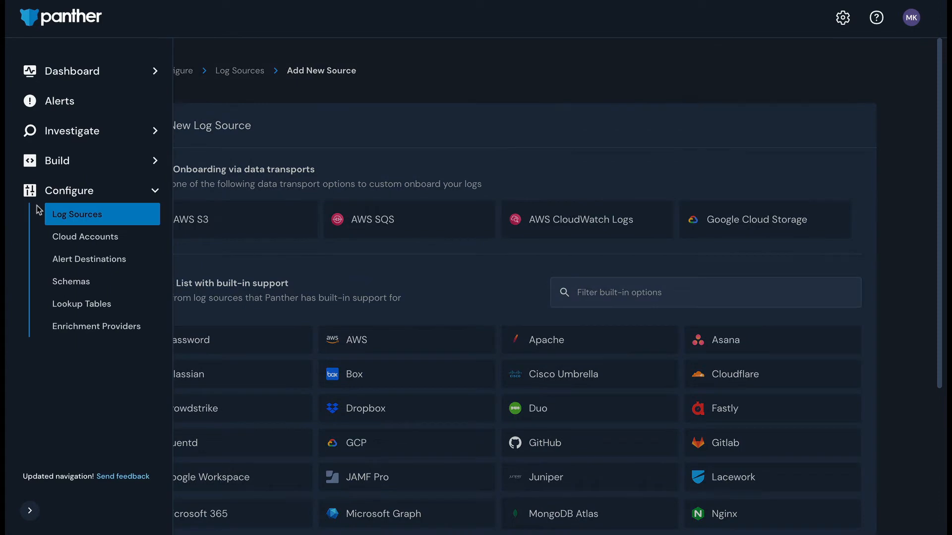
Step: View the SNS alert destination's edit form, then start a new destination from Create New
{"action": "left_click", "coordinate": [89, 258]}
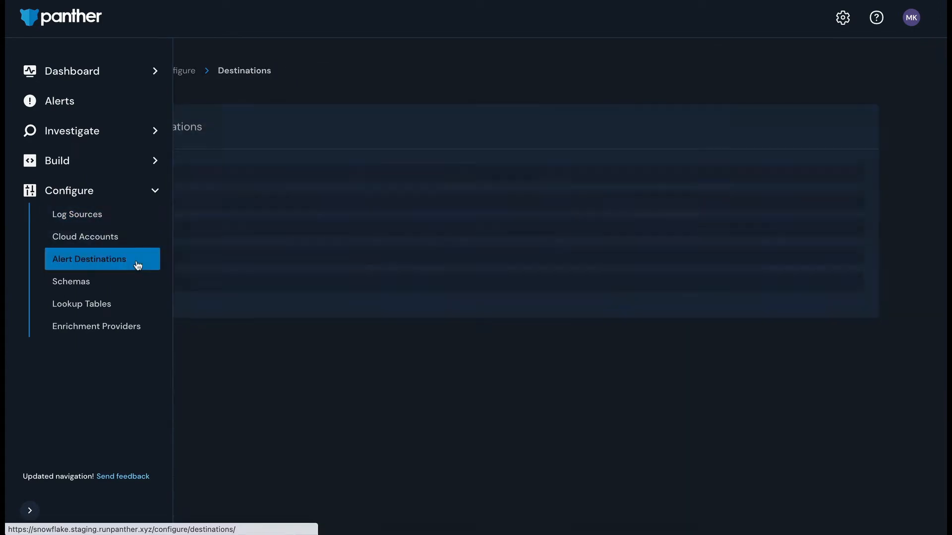
{"action": "left_click", "coordinate": [88, 258]}
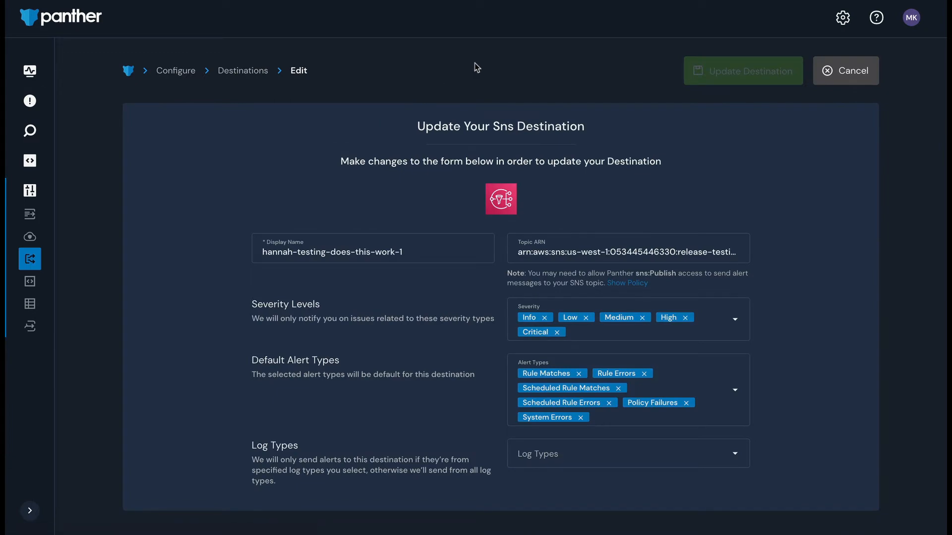
{"action": "mouse_move", "coordinate": [264, 77]}
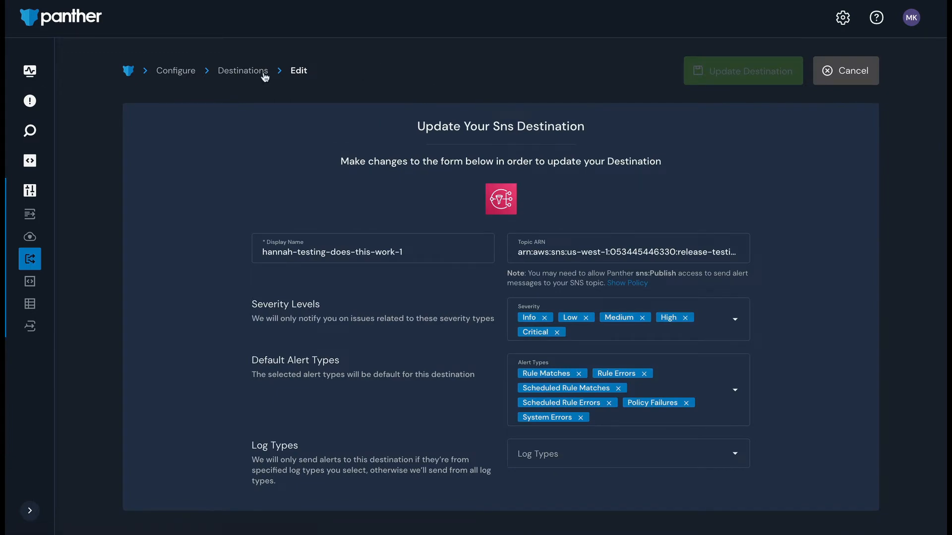
{"action": "left_click", "coordinate": [242, 70]}
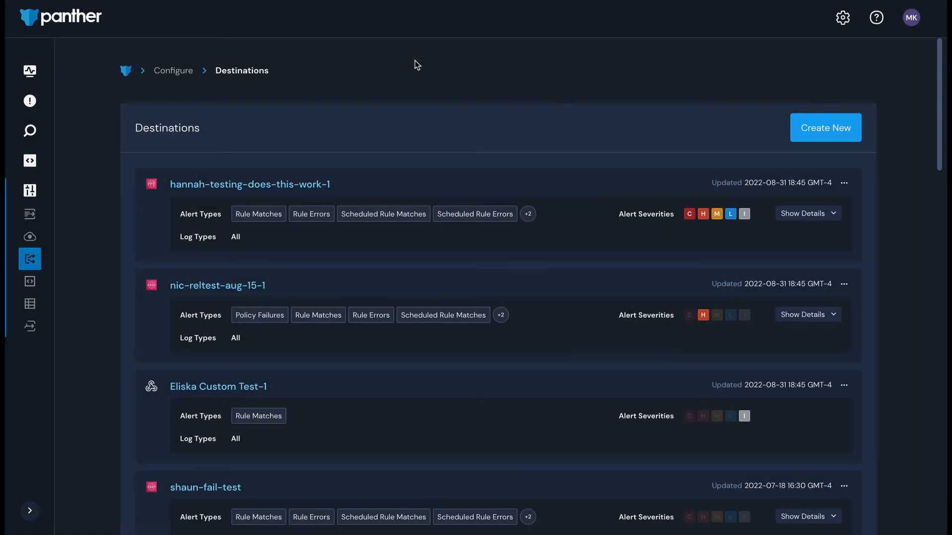
{"action": "left_click", "coordinate": [824, 127]}
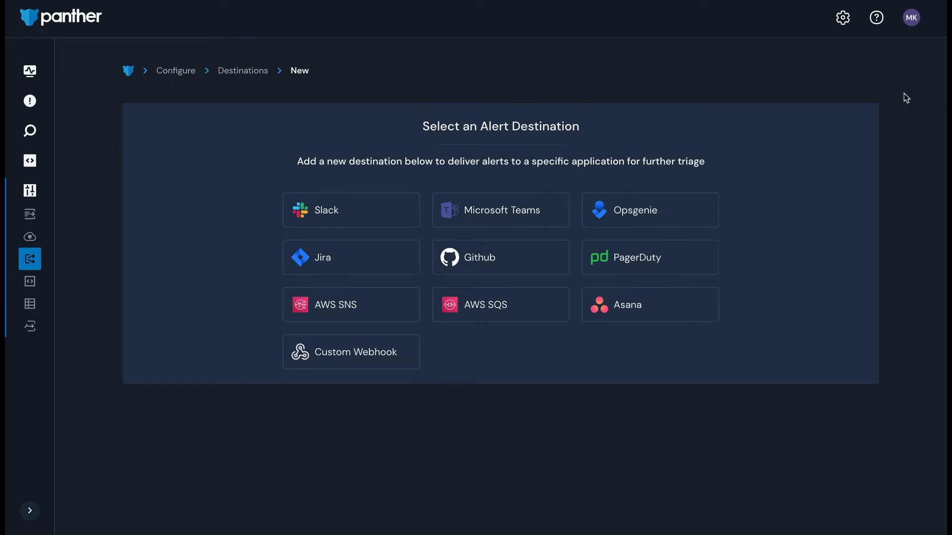
{"action": "mouse_move", "coordinate": [368, 158]}
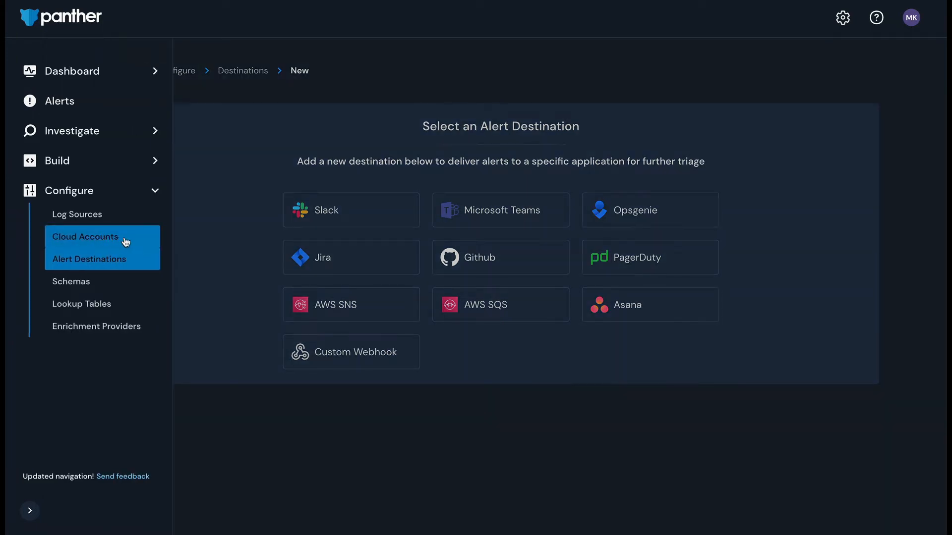
Step: Check Cloud Accounts for the unhealthy account warning, then open the Data Schemas list
{"action": "left_click", "coordinate": [85, 237]}
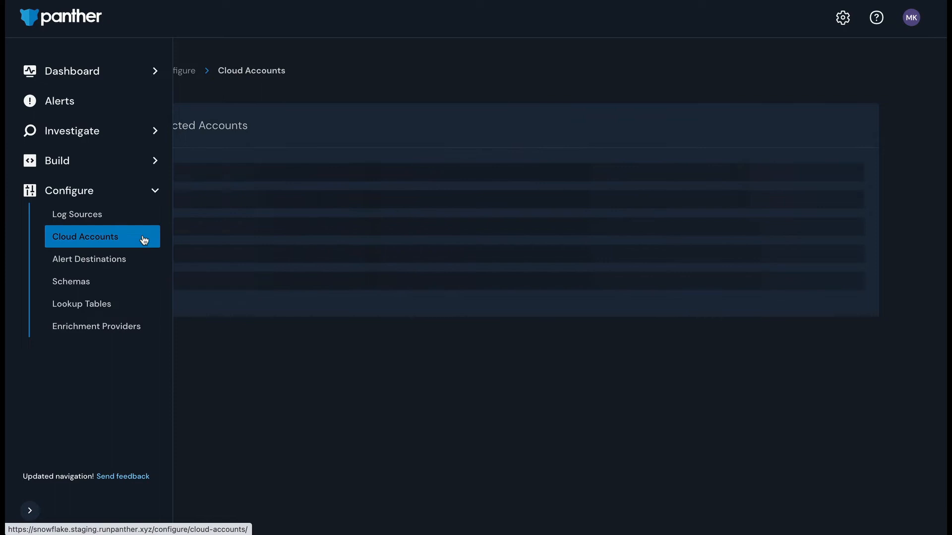
{"action": "left_click", "coordinate": [85, 236]}
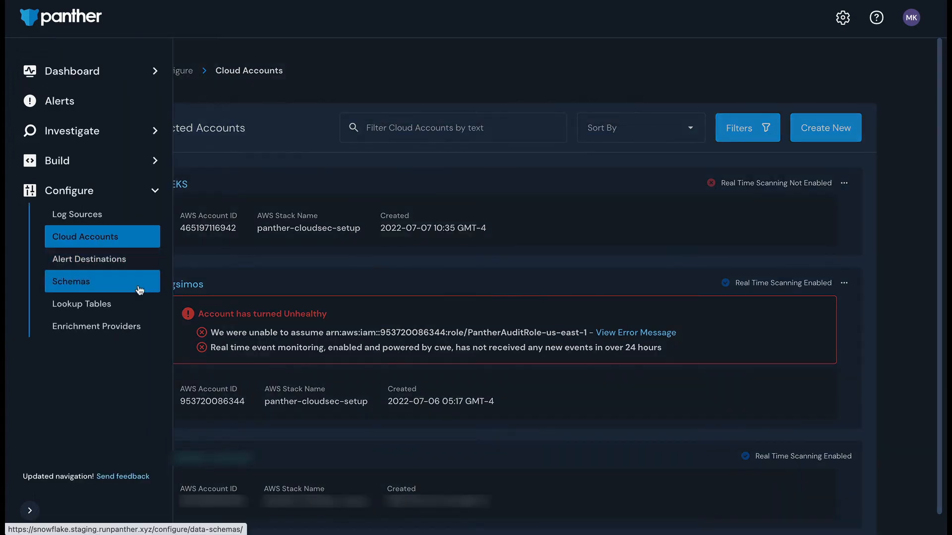
{"action": "left_click", "coordinate": [71, 281]}
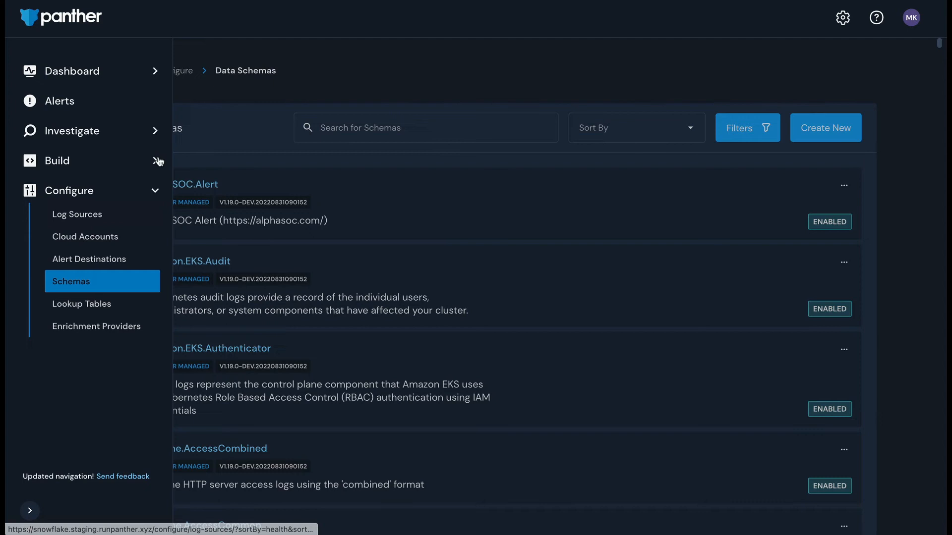
Step: Open Build > Detections, open and close Filters, then begin a new detection rule
{"action": "left_click", "coordinate": [56, 160]}
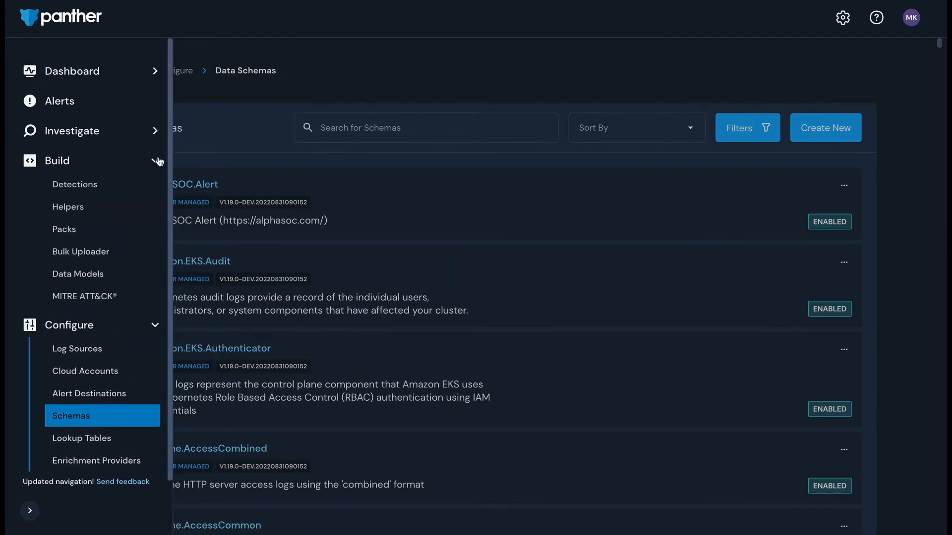
{"action": "left_click", "coordinate": [75, 184]}
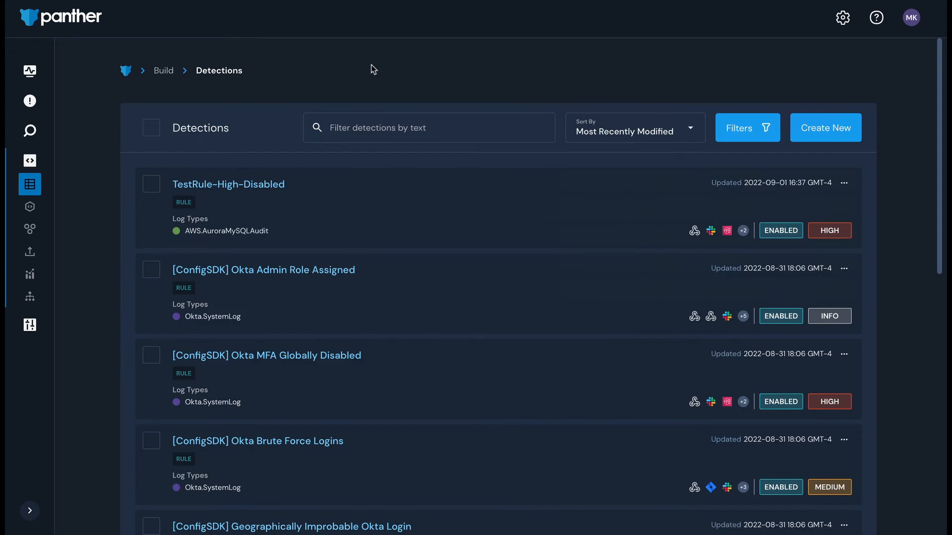
{"action": "left_click", "coordinate": [746, 128]}
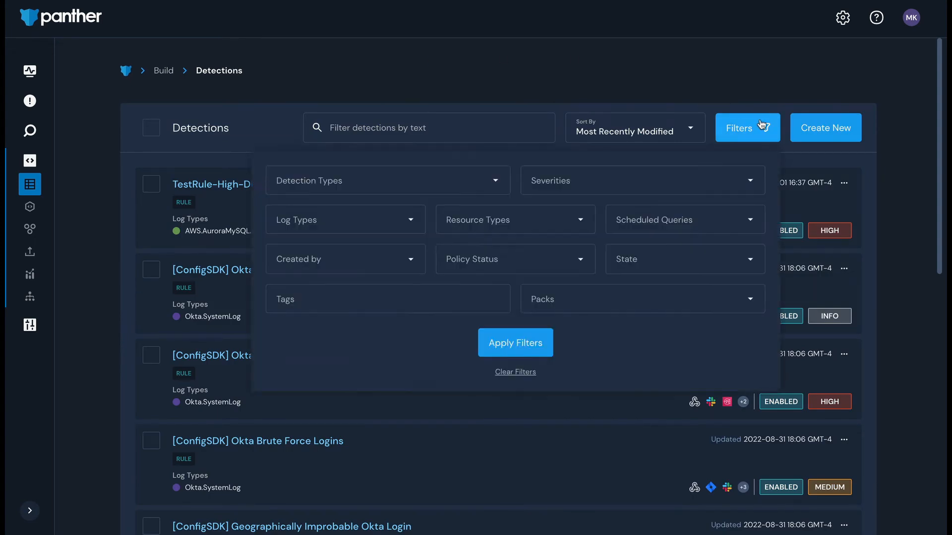
{"action": "left_click", "coordinate": [345, 219]}
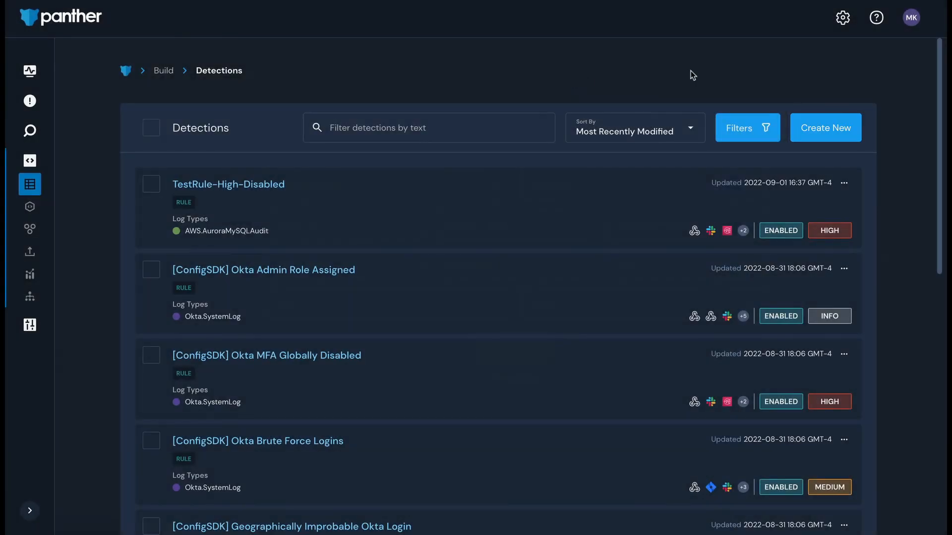
{"action": "left_click", "coordinate": [825, 128]}
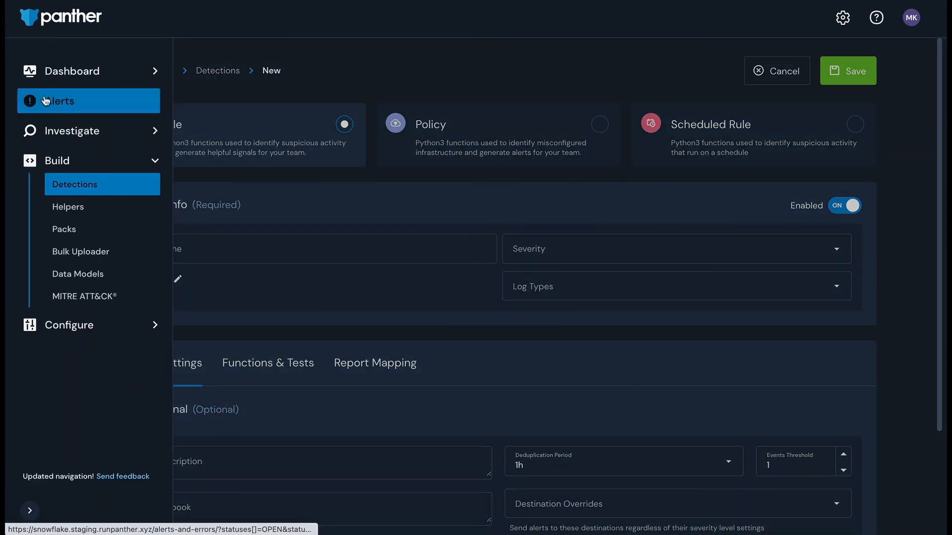
Step: Open the Alerts & Errors page listing open alerts for the current date range
{"action": "left_click", "coordinate": [59, 101]}
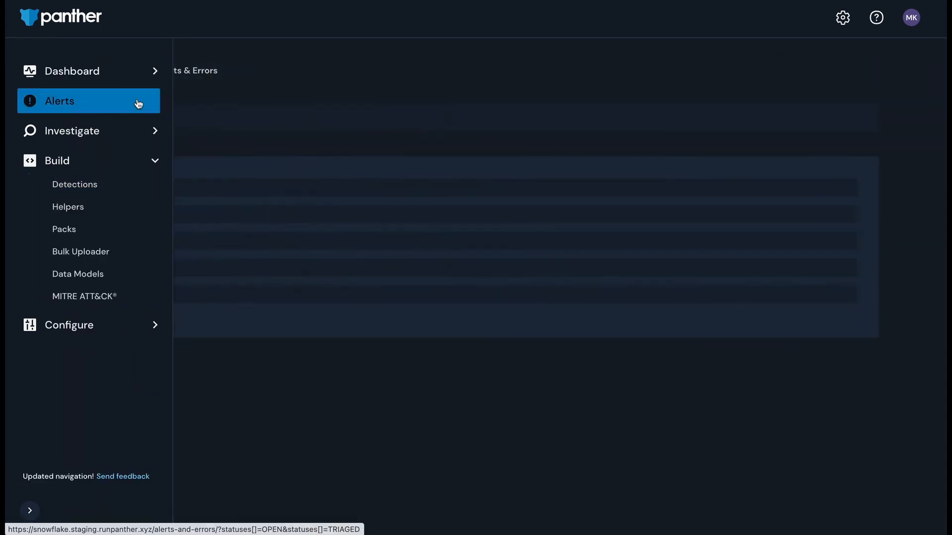
{"action": "left_click", "coordinate": [58, 101]}
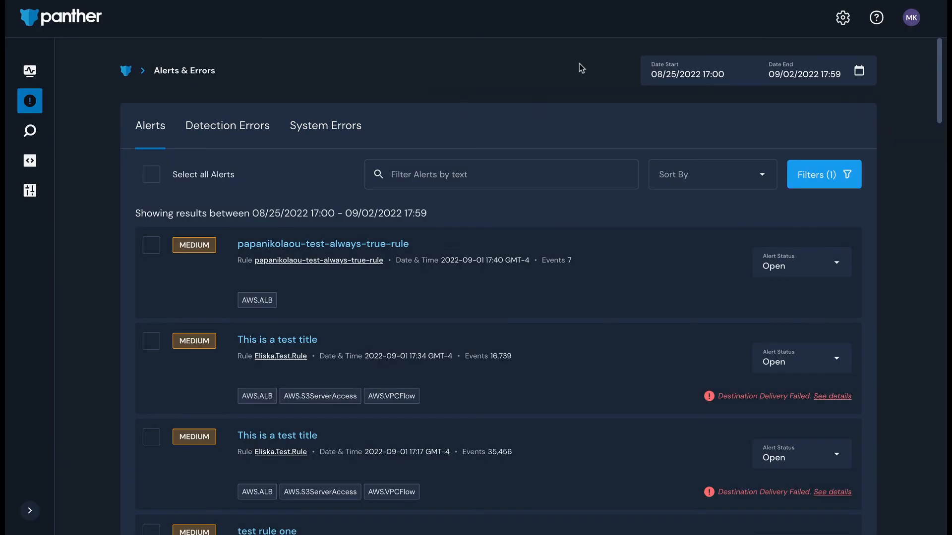
{"action": "mouse_move", "coordinate": [289, 78]}
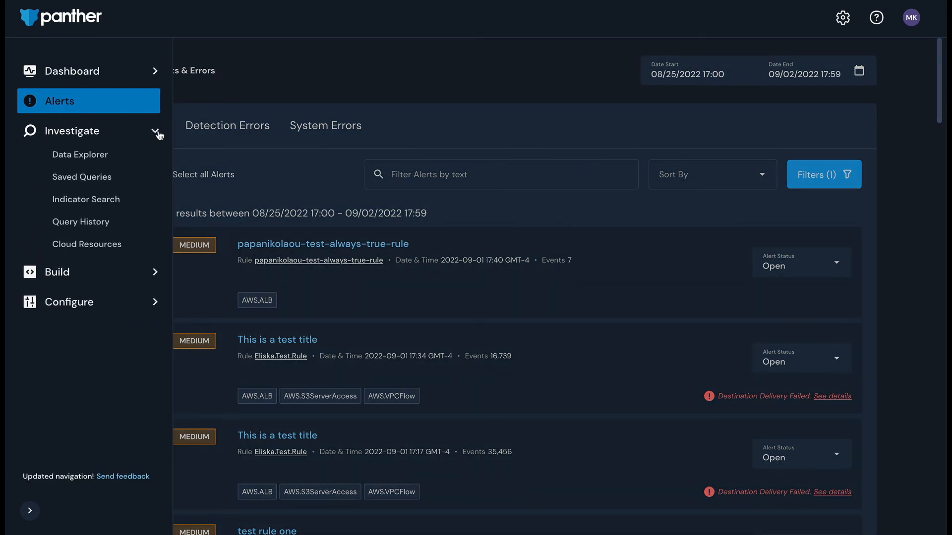
Step: Open Investigate > Data Explorer with the panther_logs.public tables, then the settings gear
{"action": "left_click", "coordinate": [79, 154]}
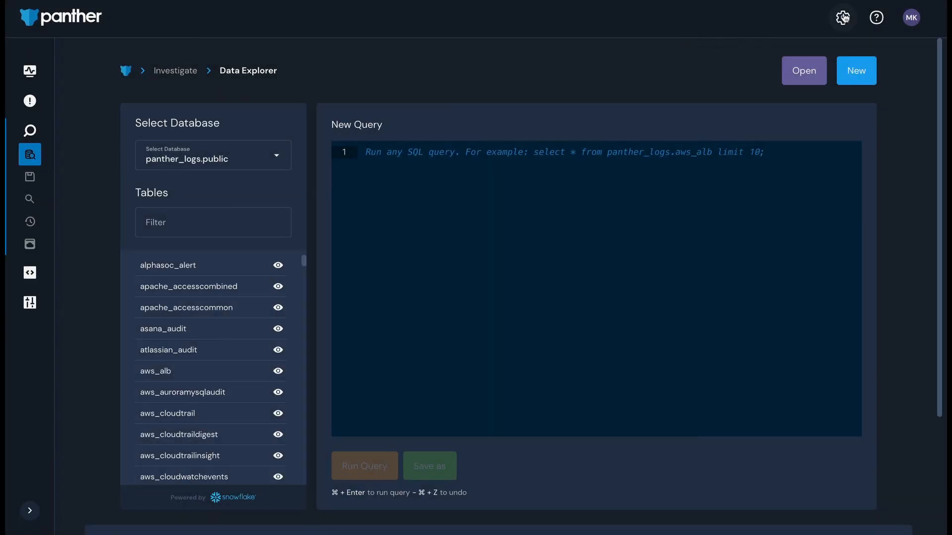
{"action": "left_click", "coordinate": [842, 17]}
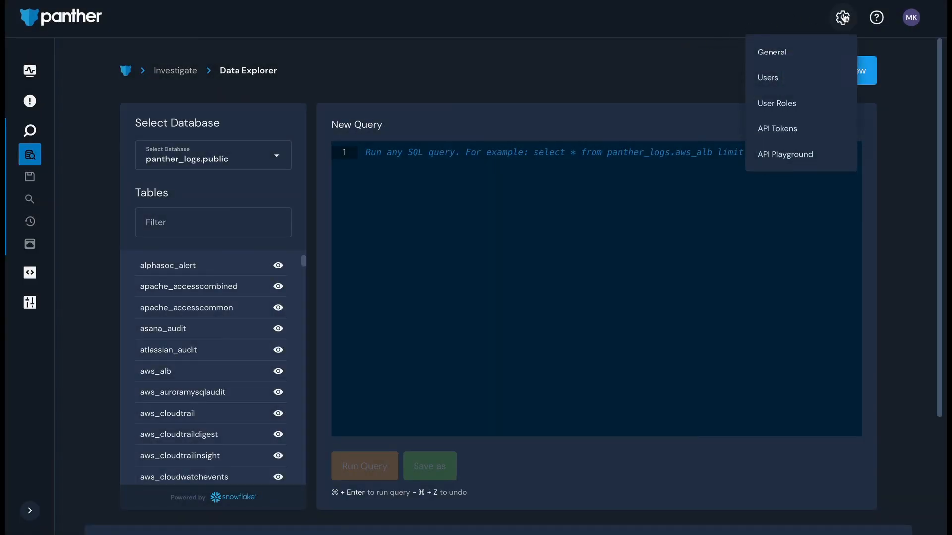
{"action": "left_click", "coordinate": [842, 17]}
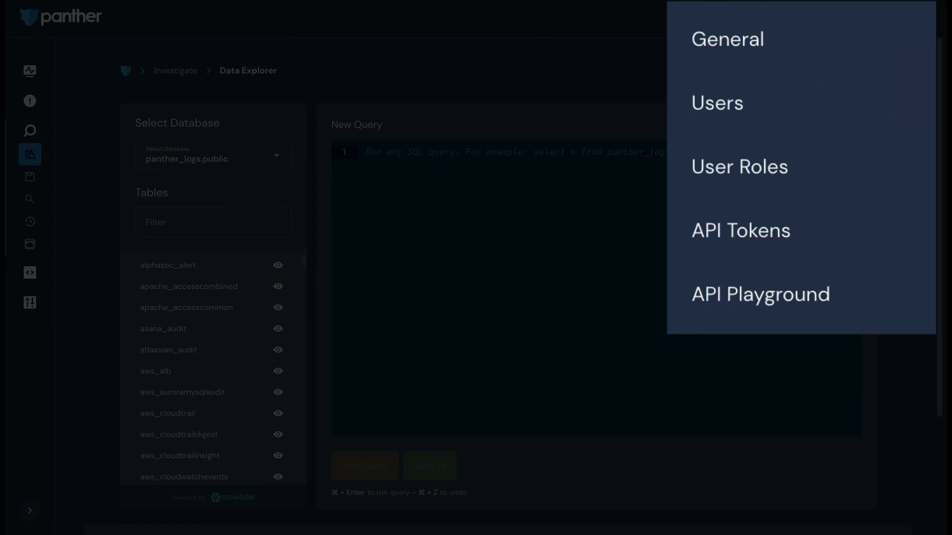
{"action": "left_click", "coordinate": [842, 17]}
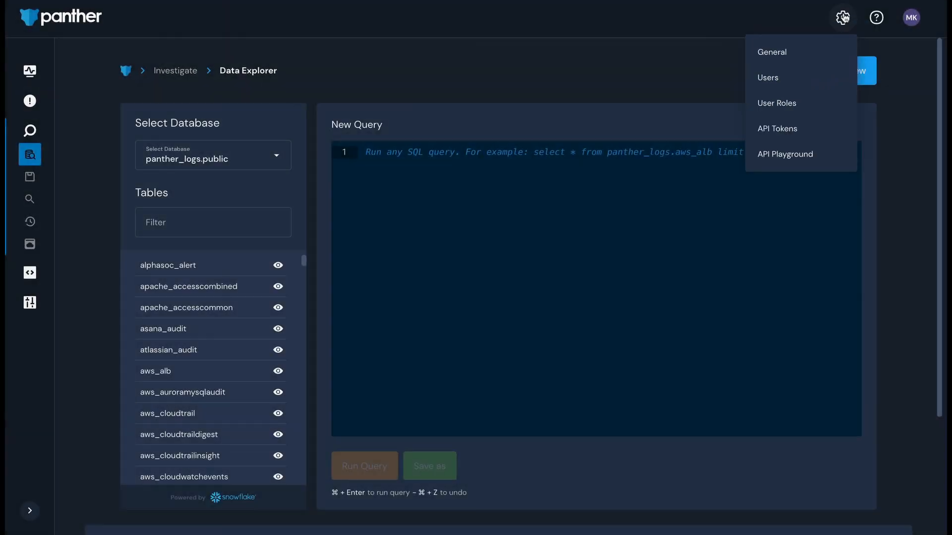